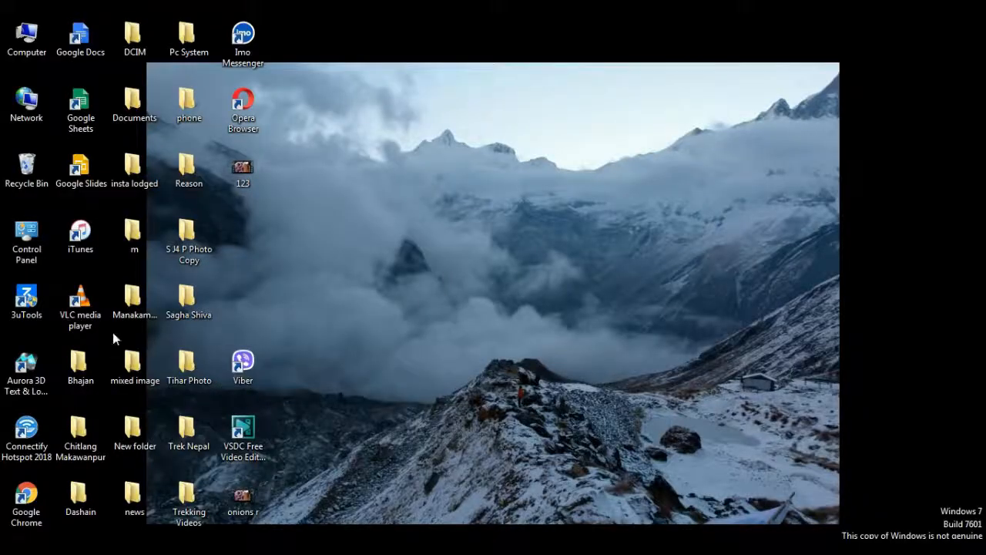
Step: Launch VLC media player from its desktop shortcut
click(80, 300)
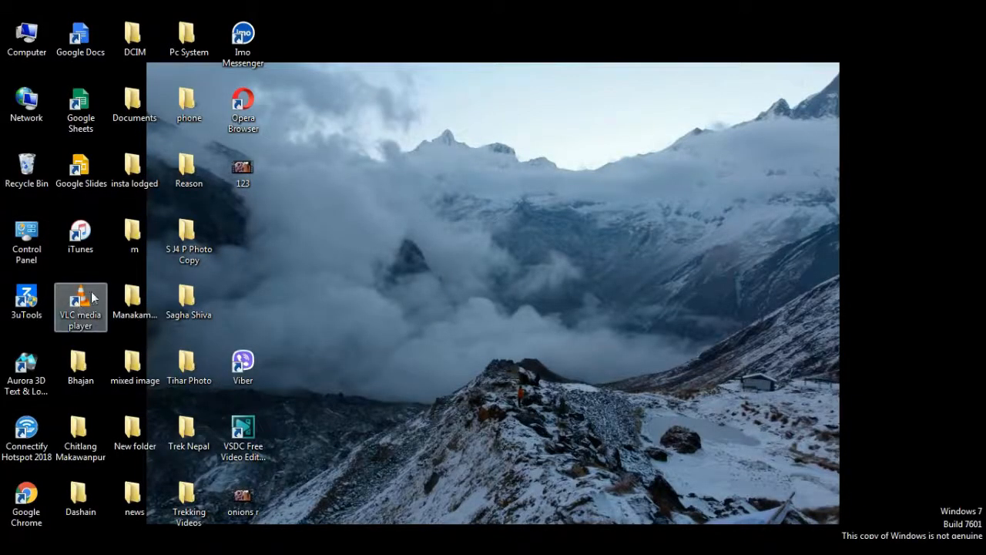
double_click(80, 301)
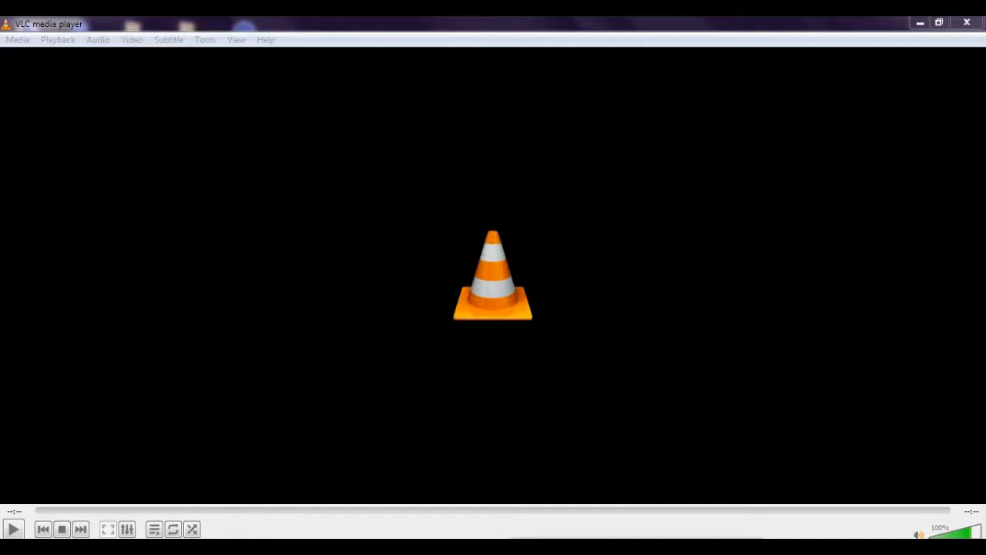
mouse_move(22, 77)
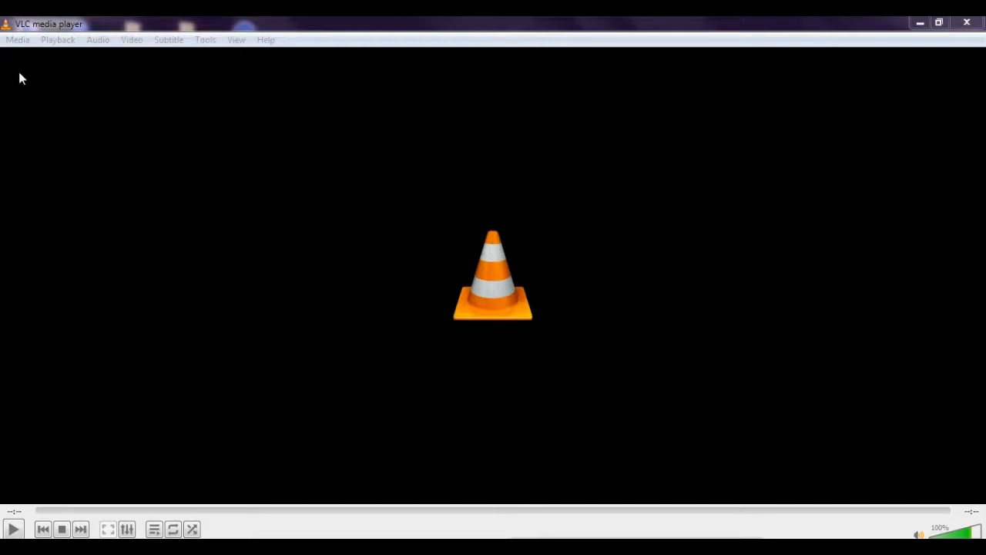
Step: Start a Convert / Save from the Media menu, bringing up the Open Media dialog
click(17, 40)
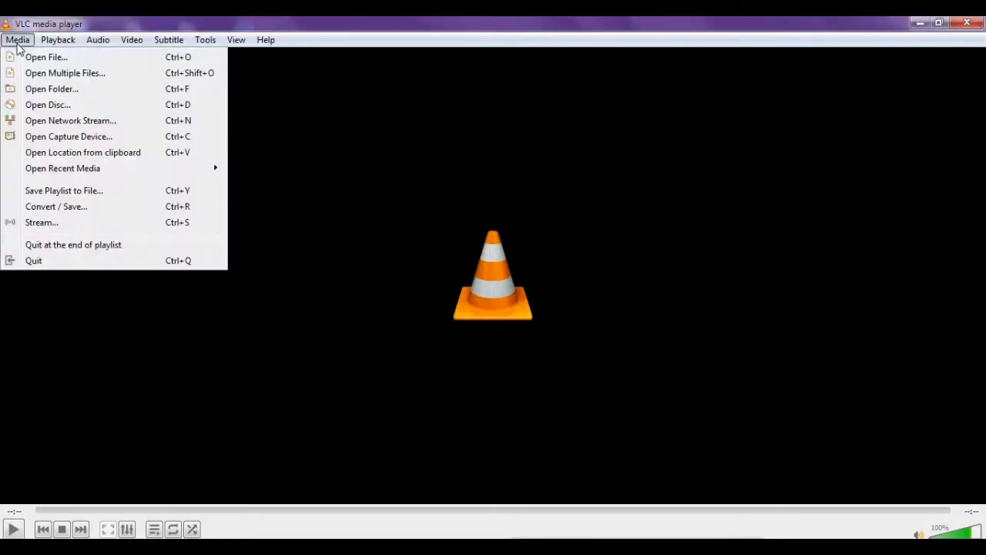
mouse_move(83, 153)
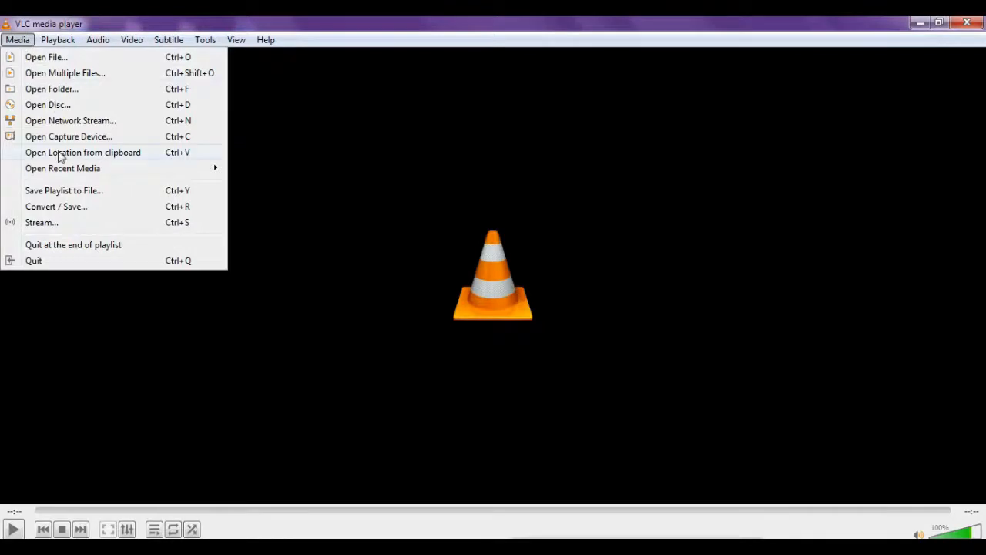
mouse_move(61, 206)
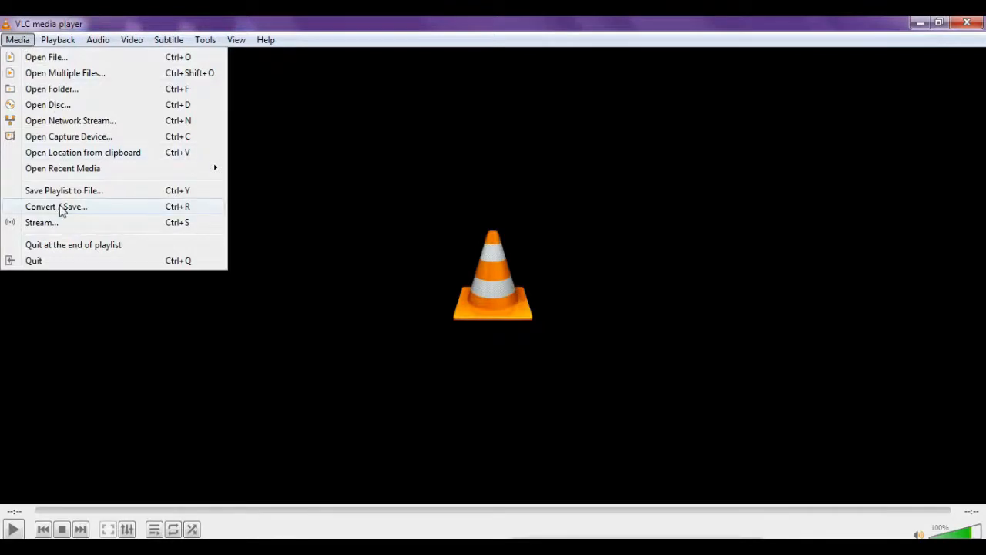
click(55, 206)
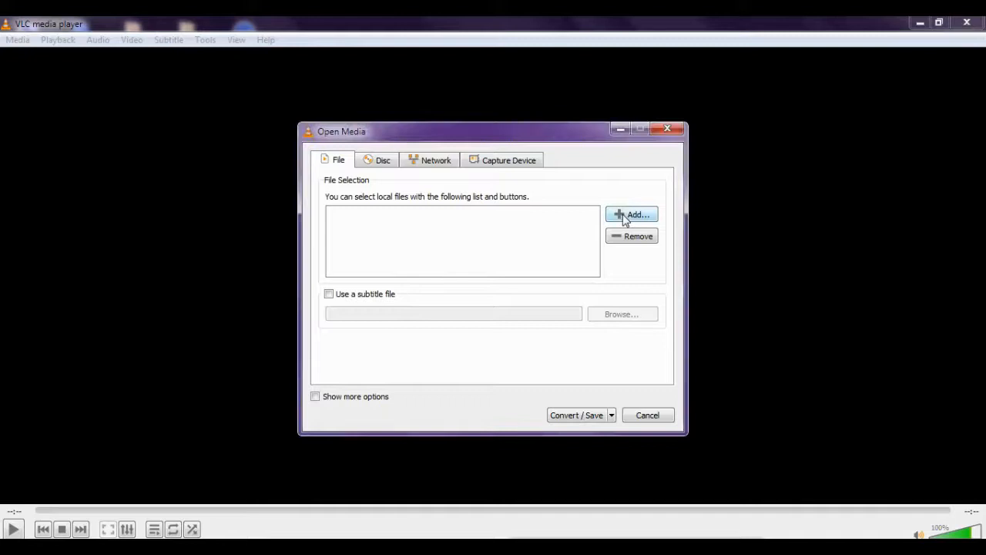
Step: Add a file and choose the onions rings video from the Videos library
click(632, 214)
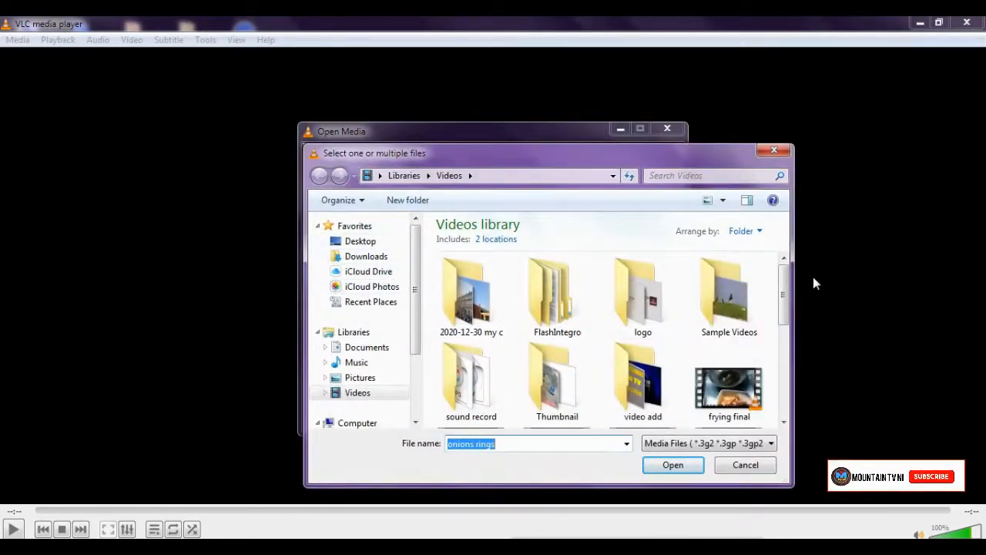
click(783, 296)
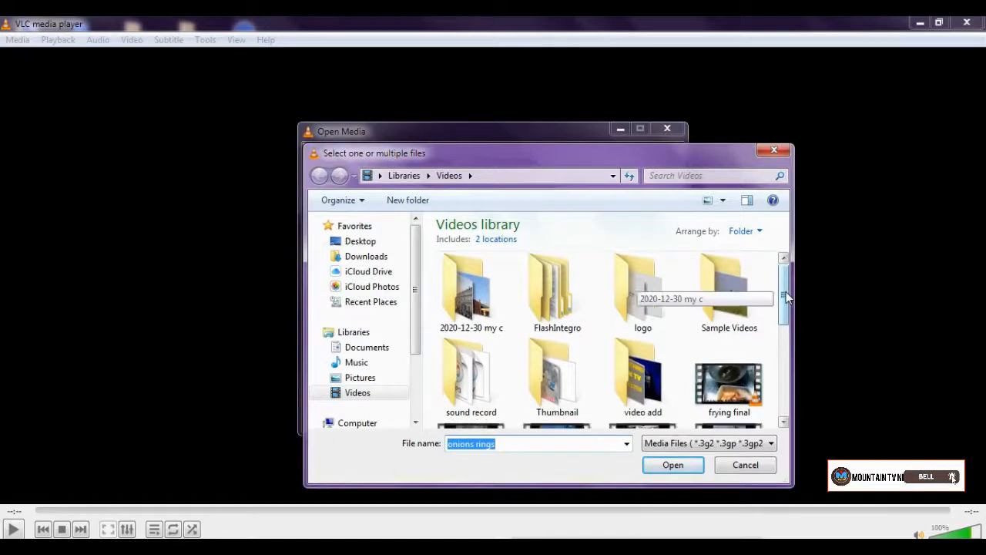
scroll(down, 3)
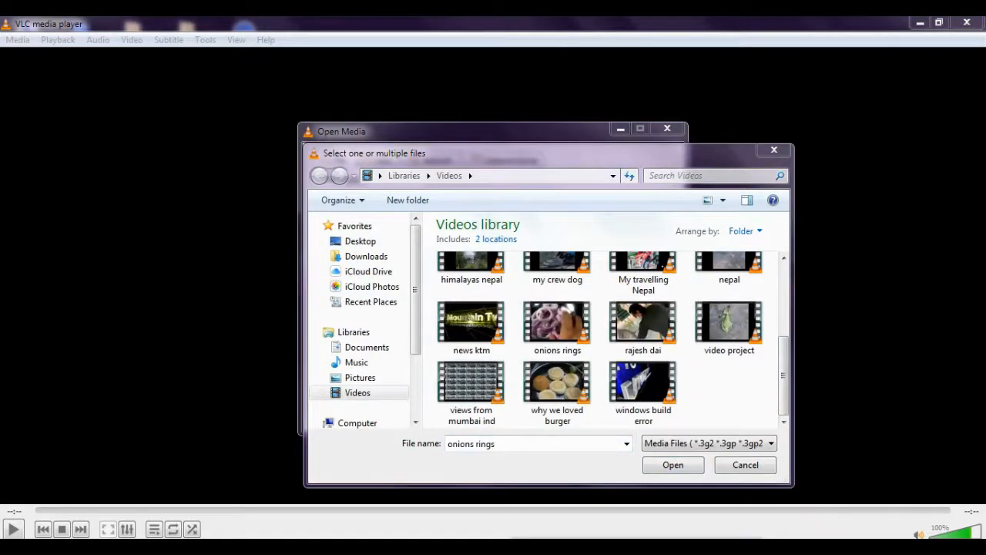
click(558, 322)
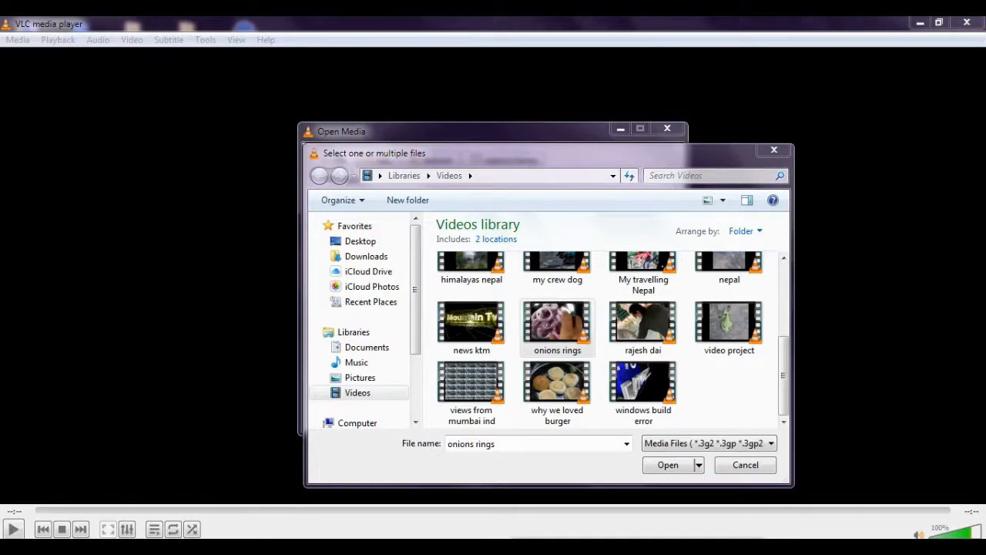
right_click(558, 324)
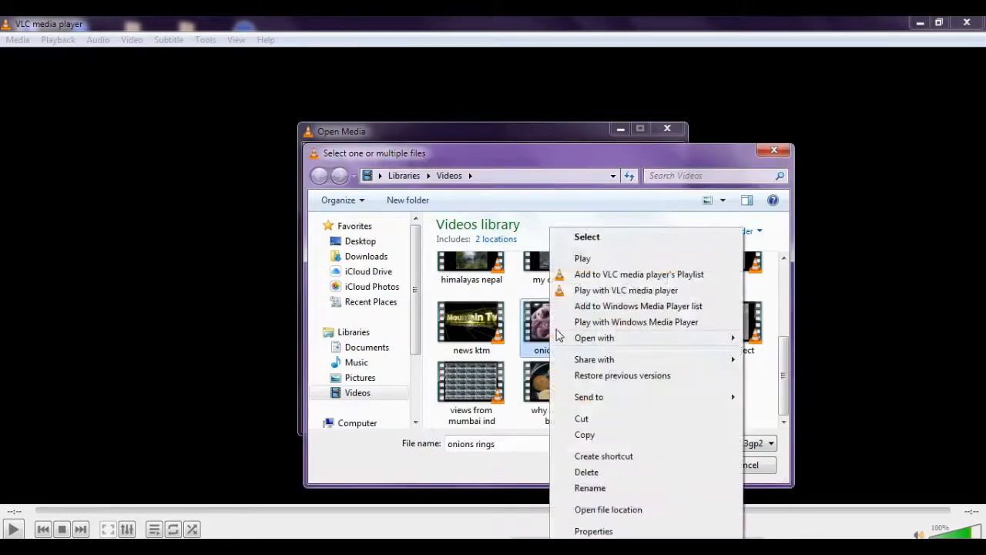
click(593, 530)
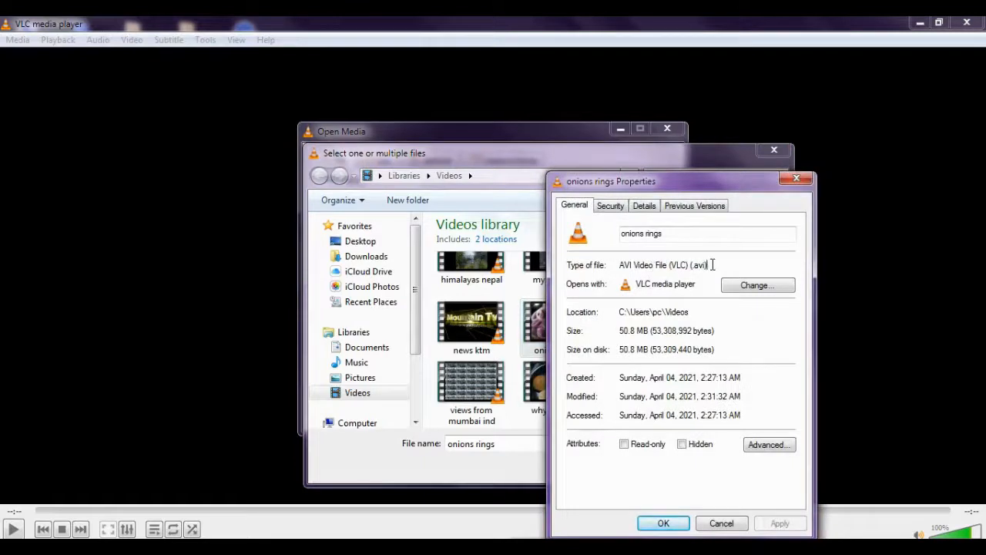
drag(655, 265, 709, 265)
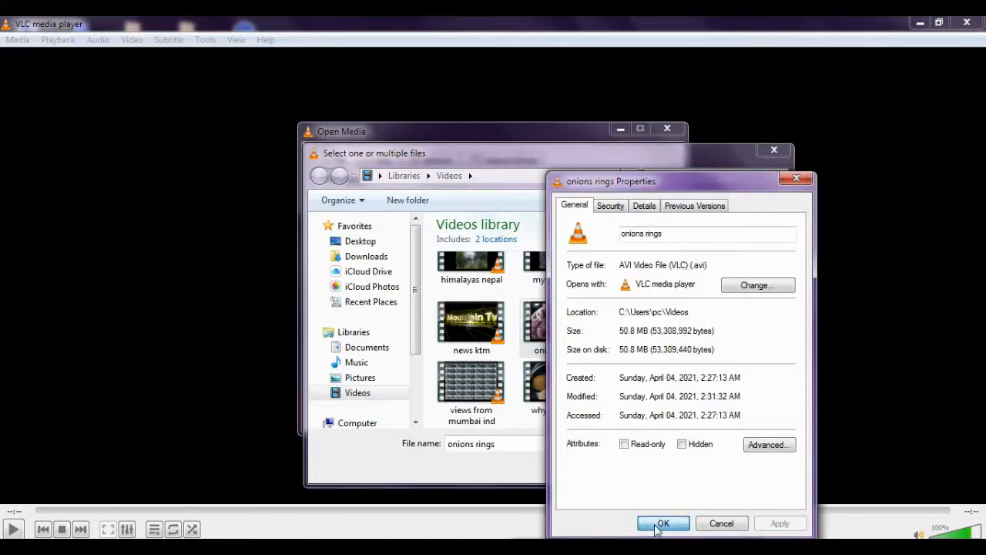
click(663, 524)
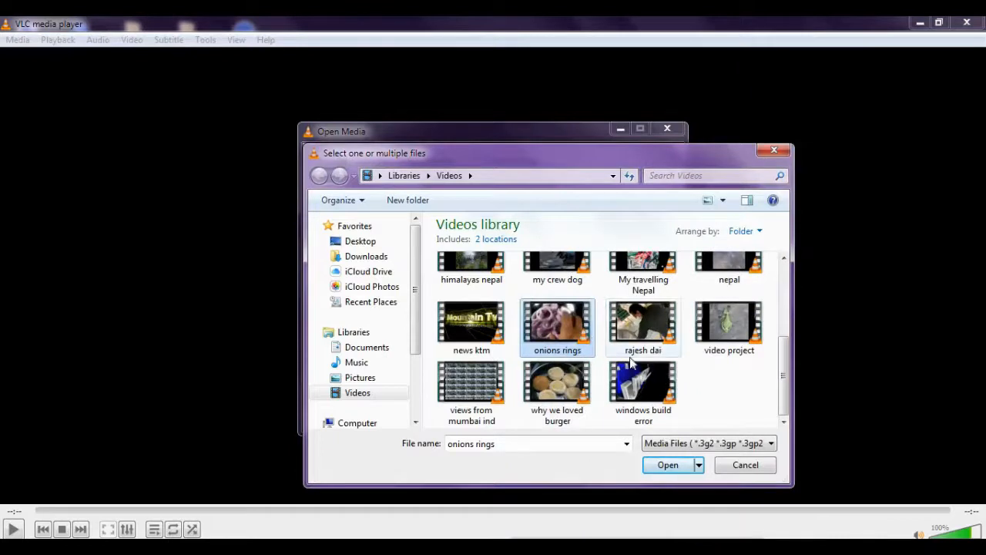
Step: Add onions rings.avi to the conversion list and proceed to the conversion settings
click(668, 466)
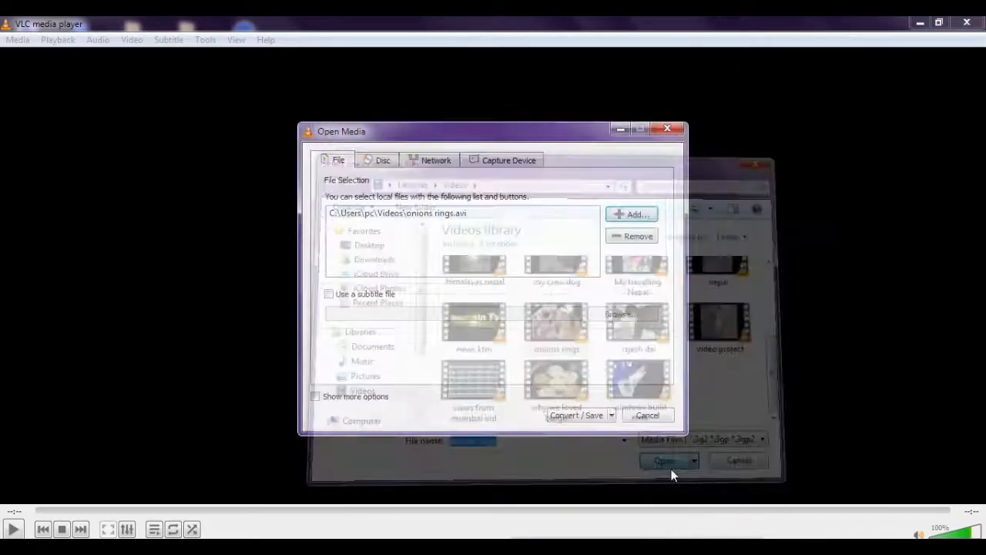
click(664, 460)
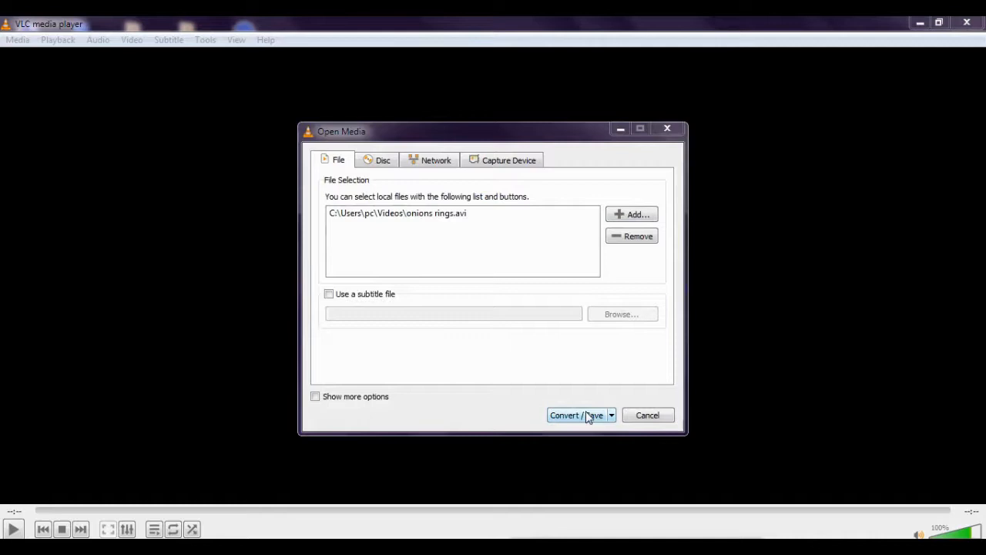
click(570, 414)
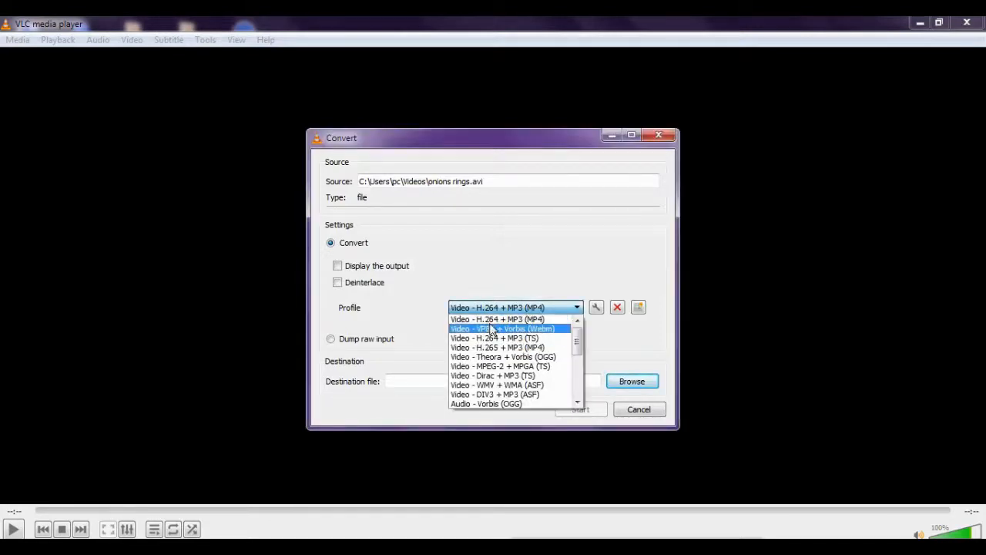
mouse_move(497, 319)
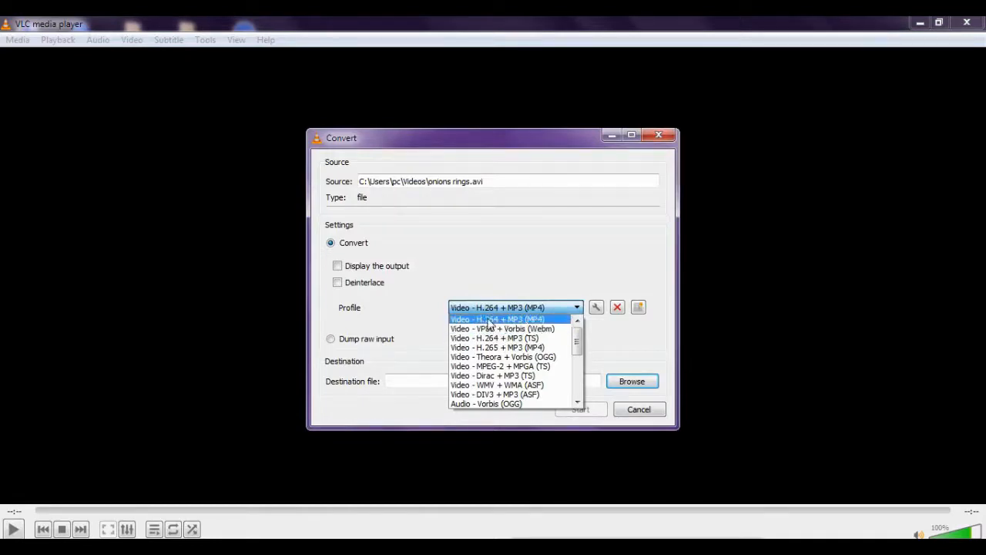
mouse_move(496, 327)
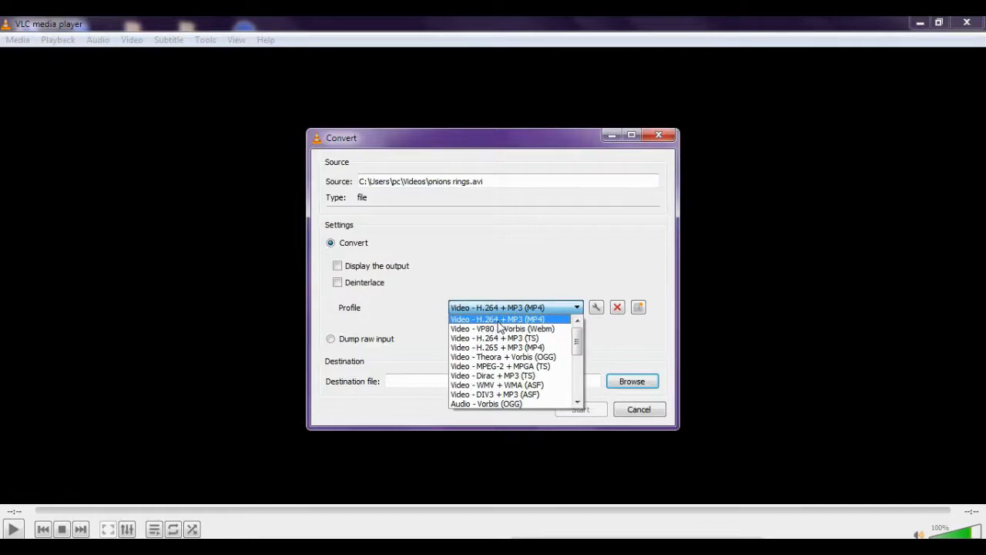
mouse_move(540, 327)
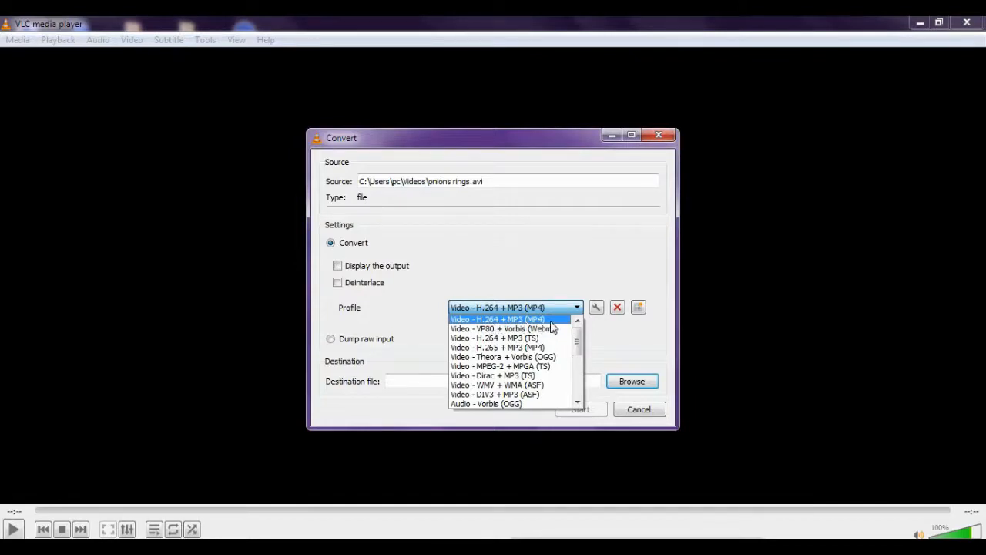
Step: Set the conversion profile to Video - H.264 + MP3 (MP4)
click(496, 319)
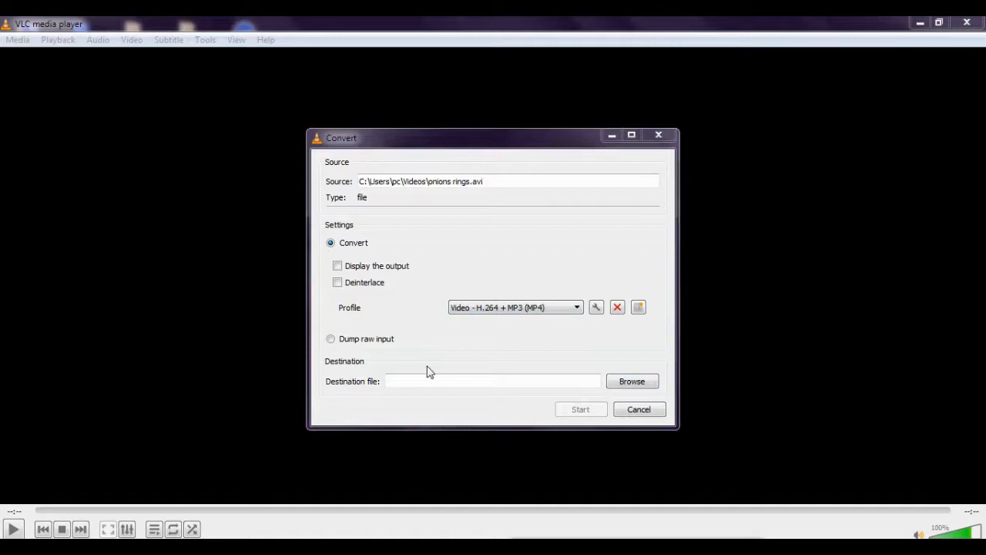
mouse_move(410, 381)
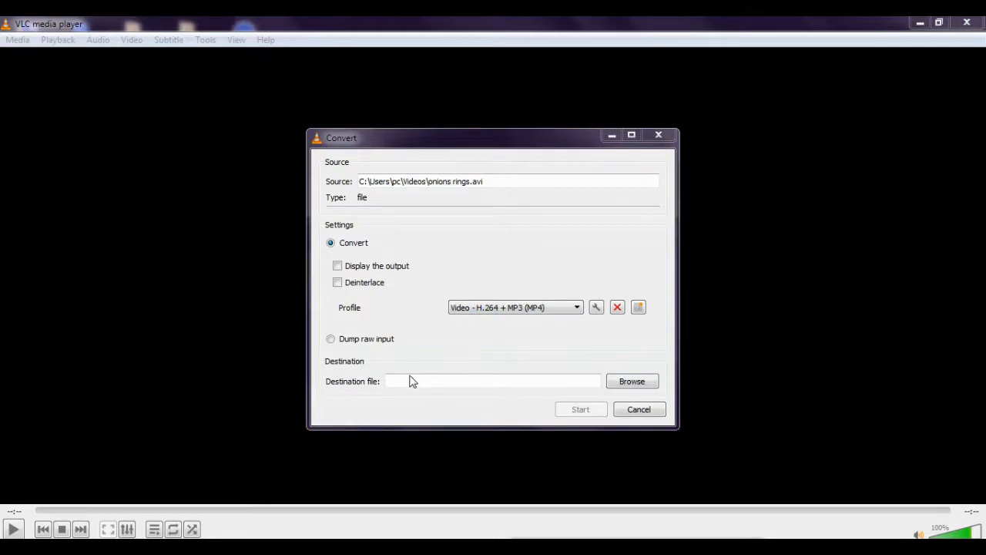
mouse_move(431, 384)
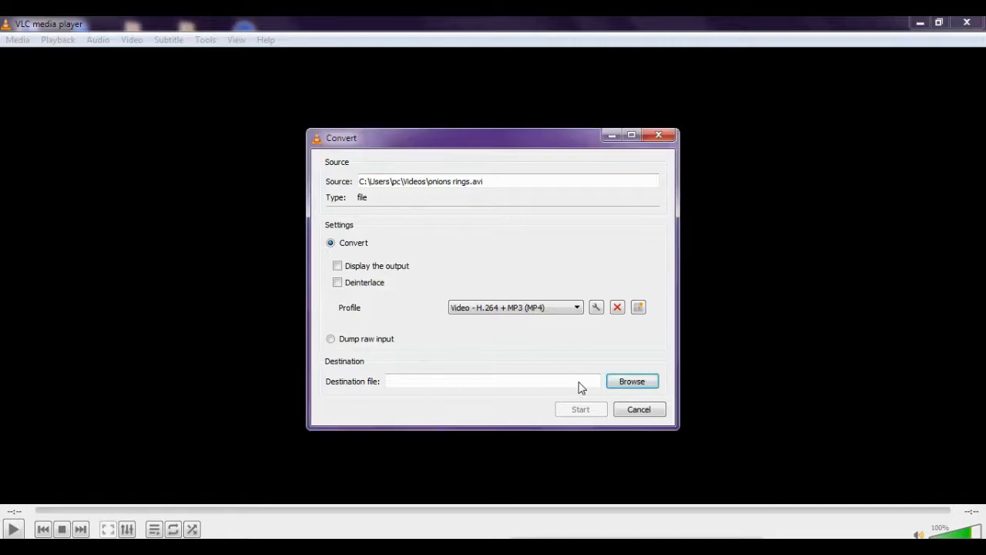
Step: Set the destination file to onions 12.mp4 on the Desktop
click(631, 381)
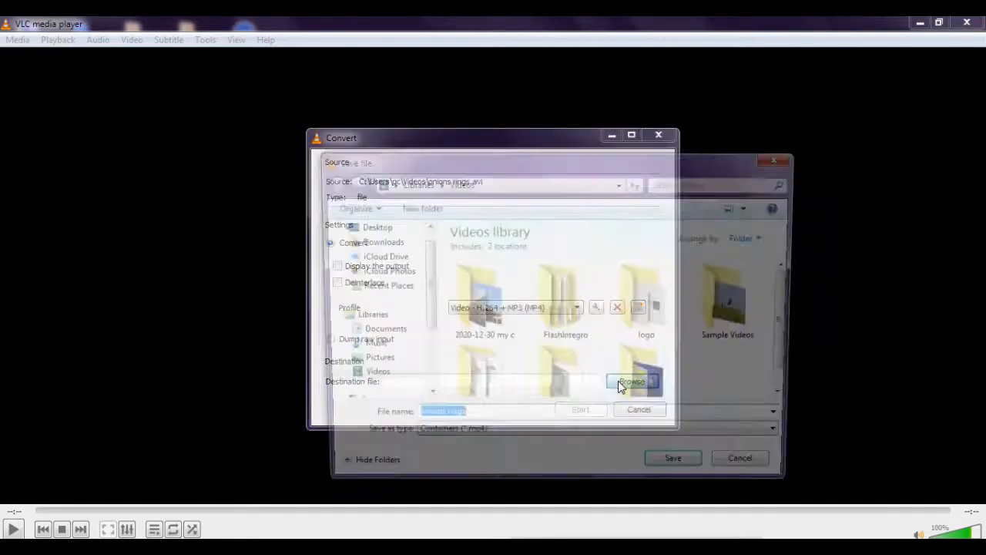
click(630, 381)
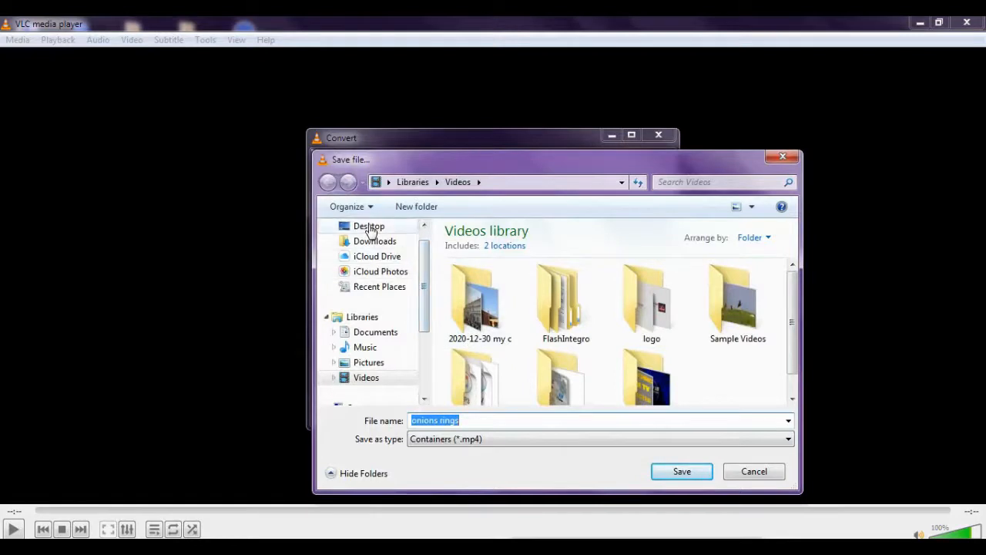
click(368, 226)
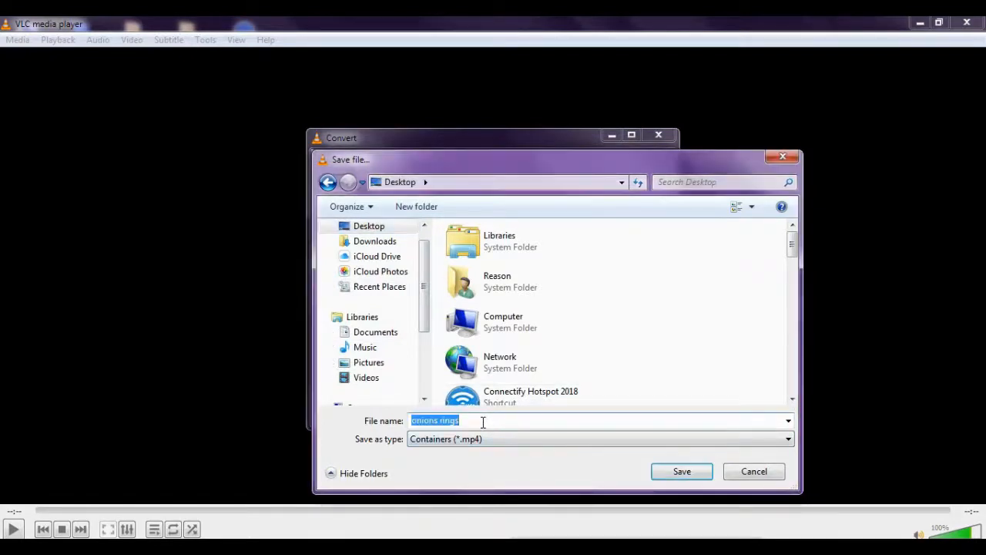
text(onions r)
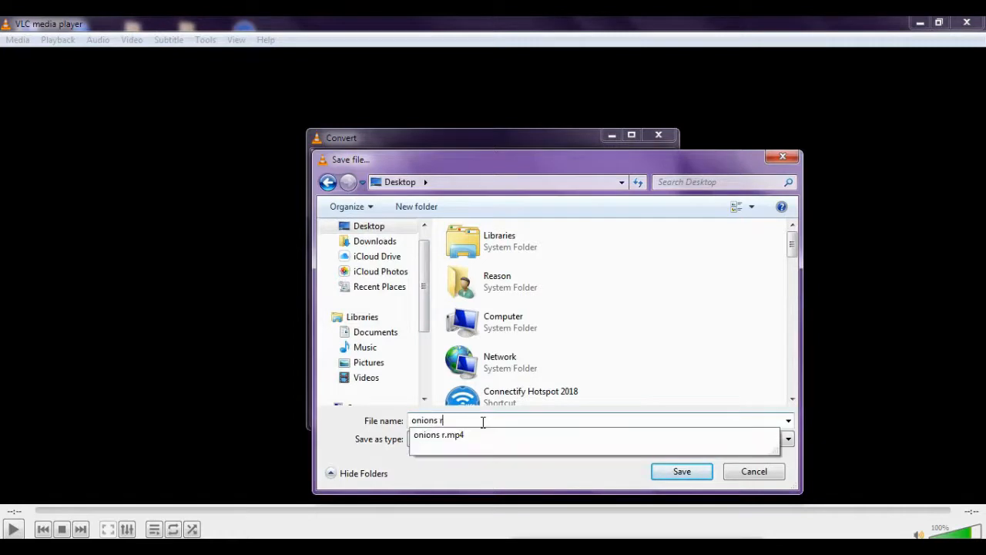
key(BackSpace)
text(12)
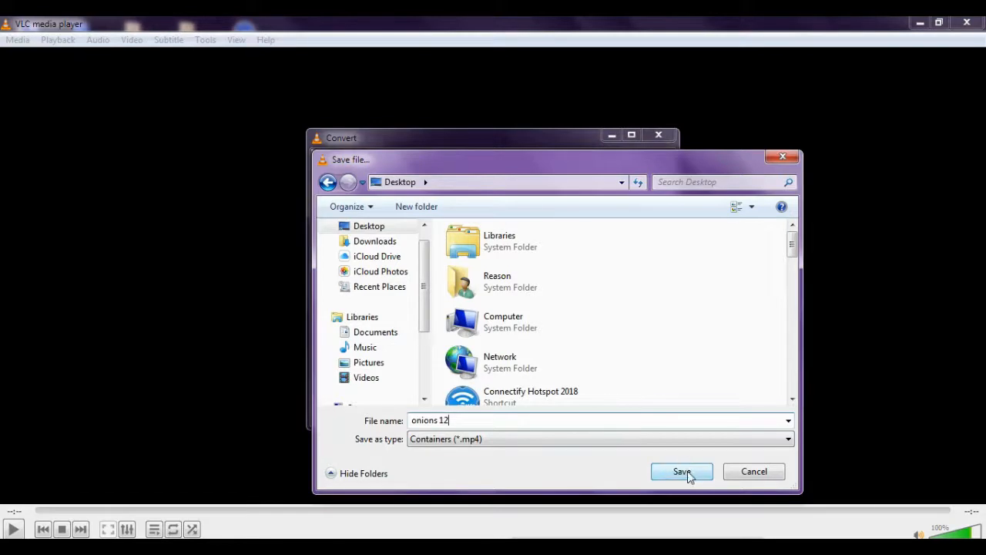
click(682, 472)
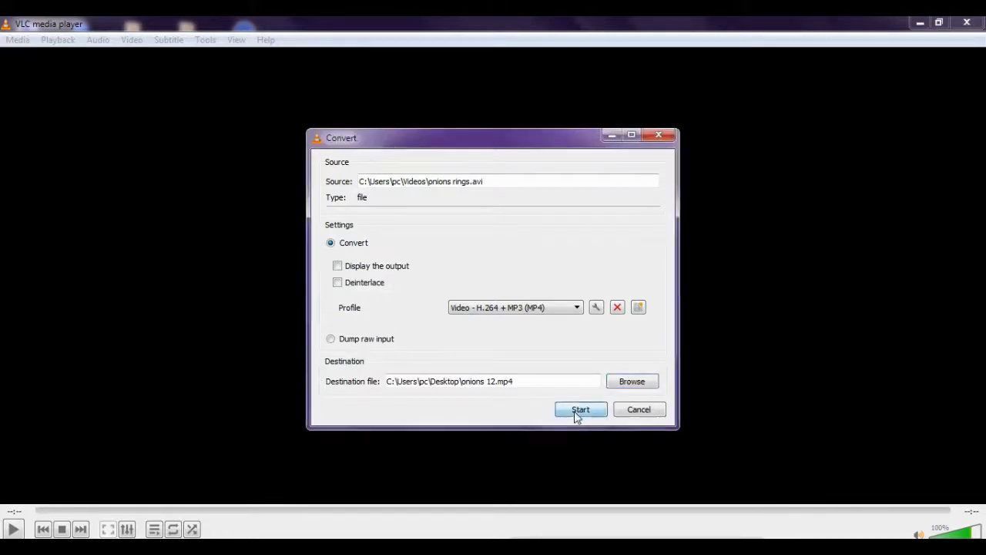
Step: Start the conversion to produce onions 12.mp4 on the desktop
click(580, 410)
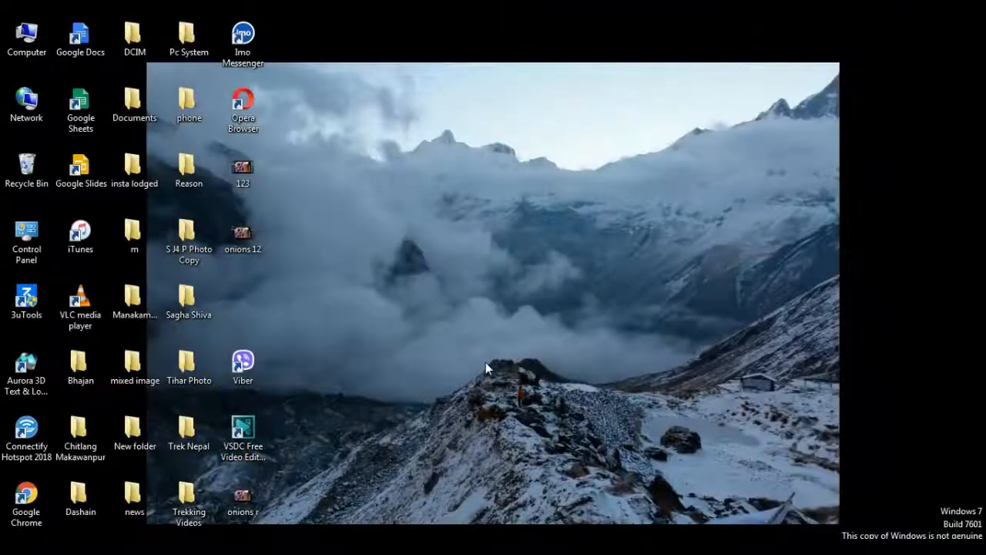
mouse_move(320, 290)
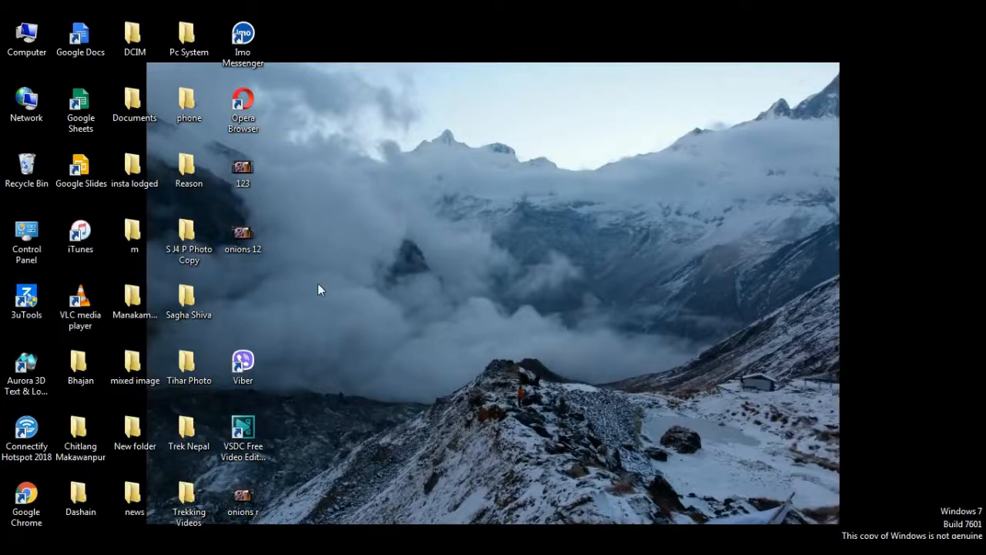
mouse_move(255, 185)
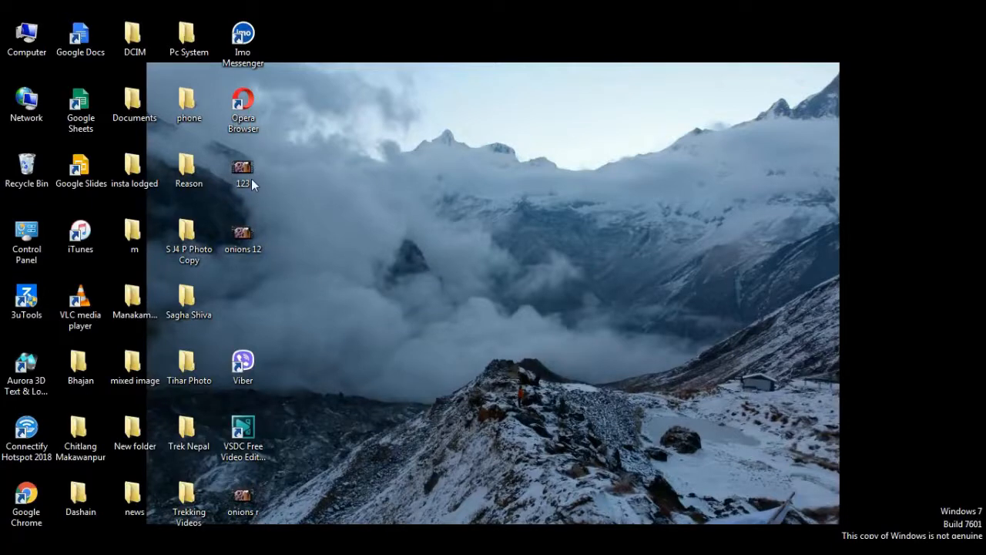
mouse_move(259, 191)
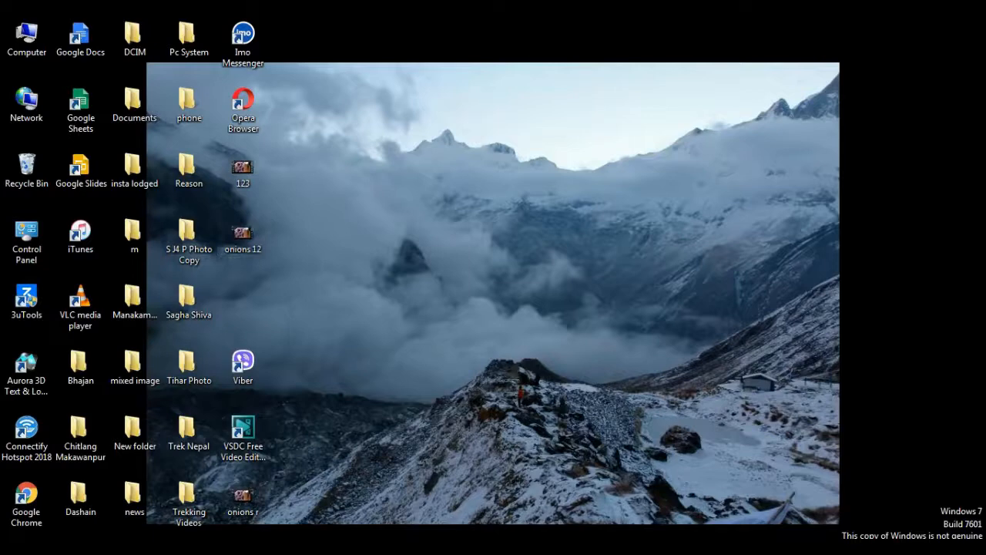
click(243, 234)
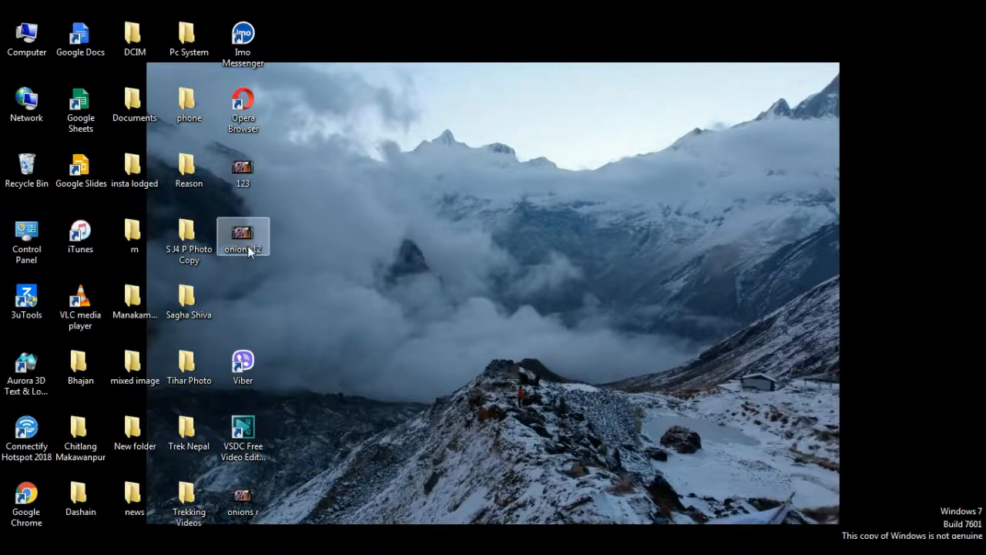
right_click(244, 234)
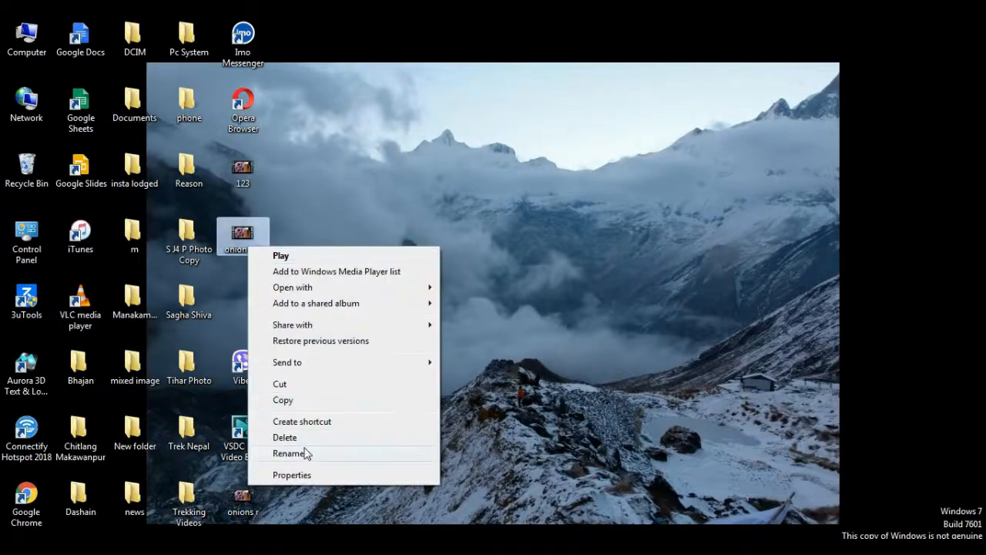
click(291, 475)
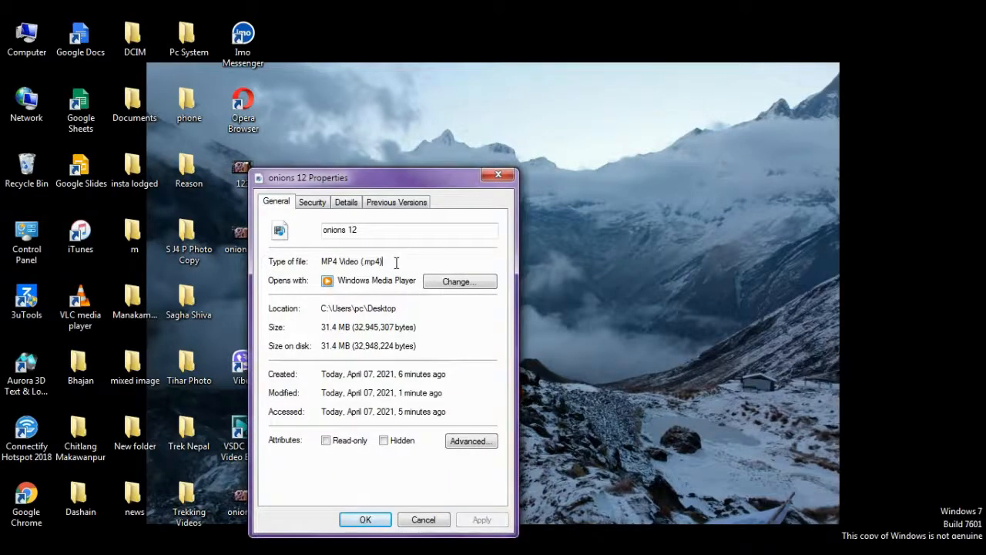
double_click(370, 262)
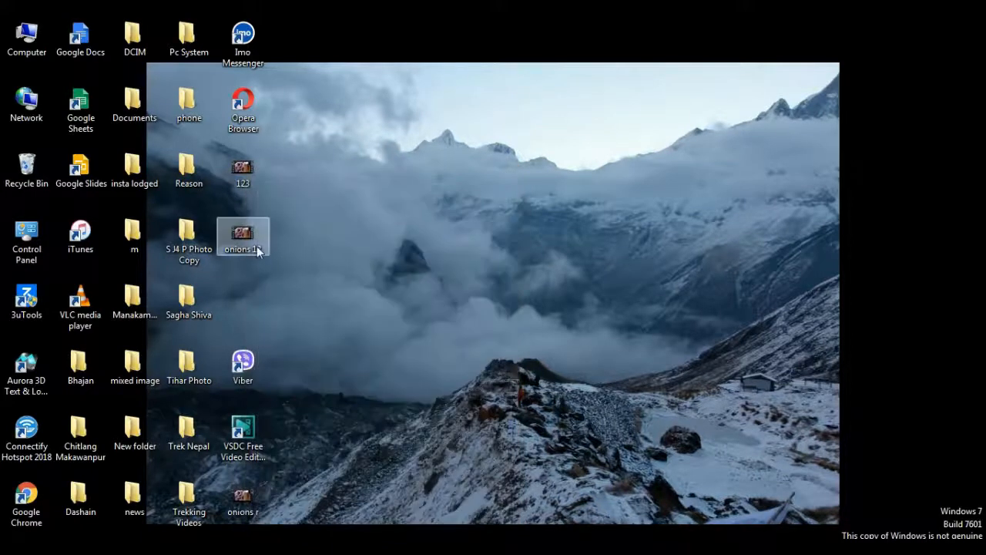
double_click(243, 234)
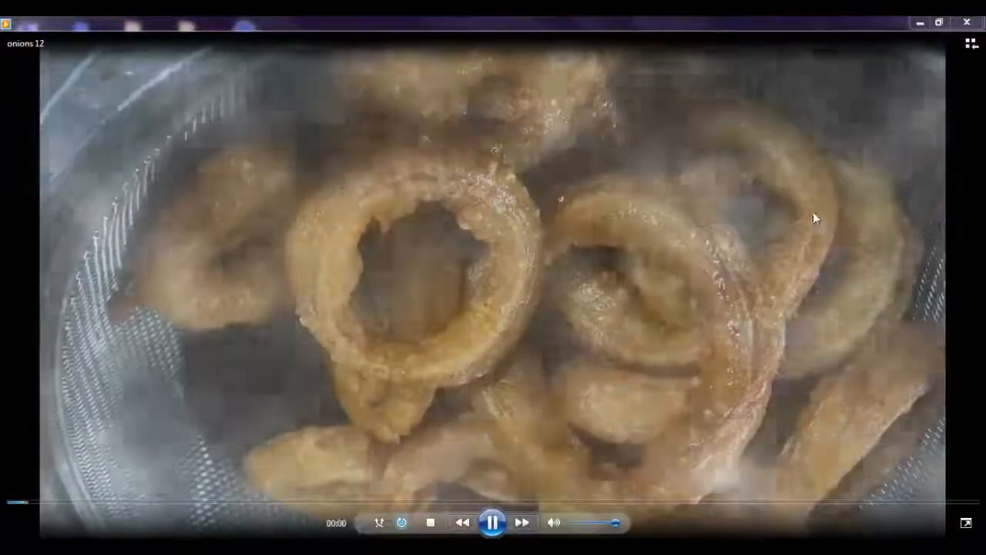
click(967, 22)
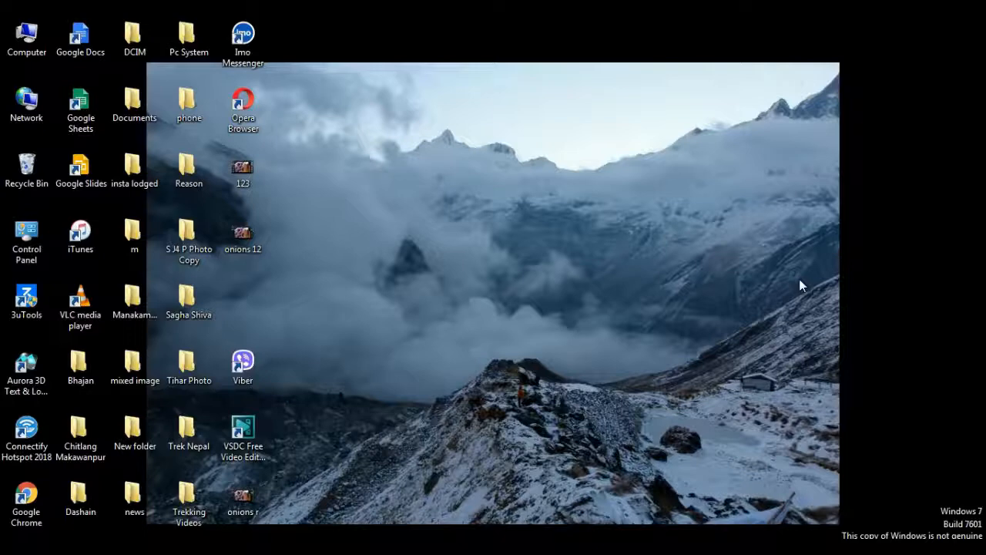